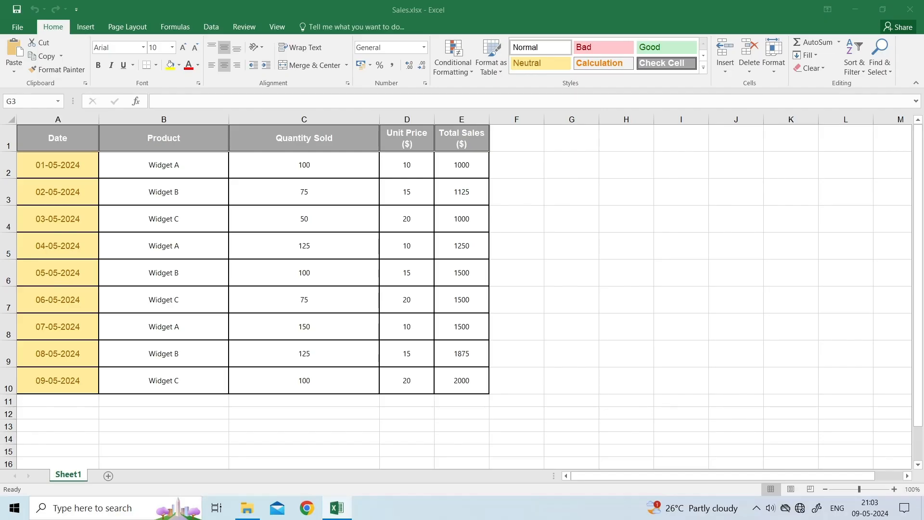
Select an empty cell and show the Home tab's Sort & Filter choices.
left_click(571, 192)
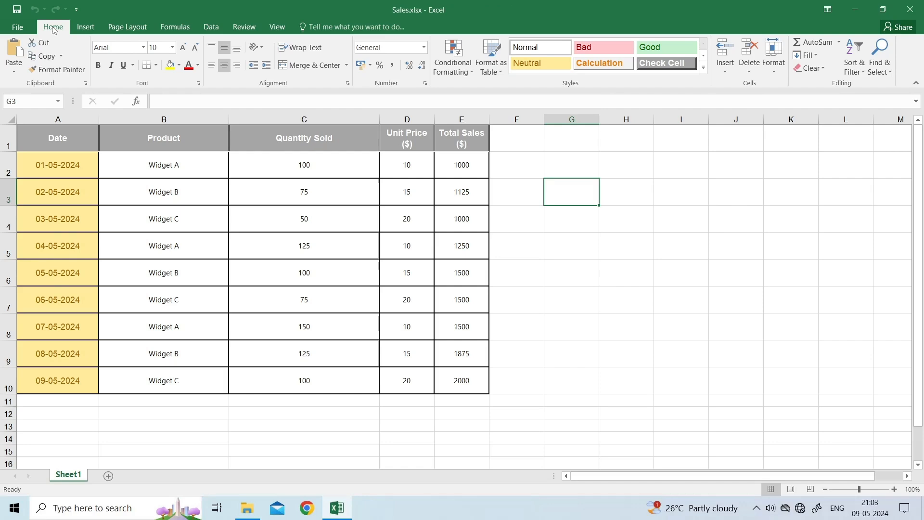
mouse_move(854, 57)
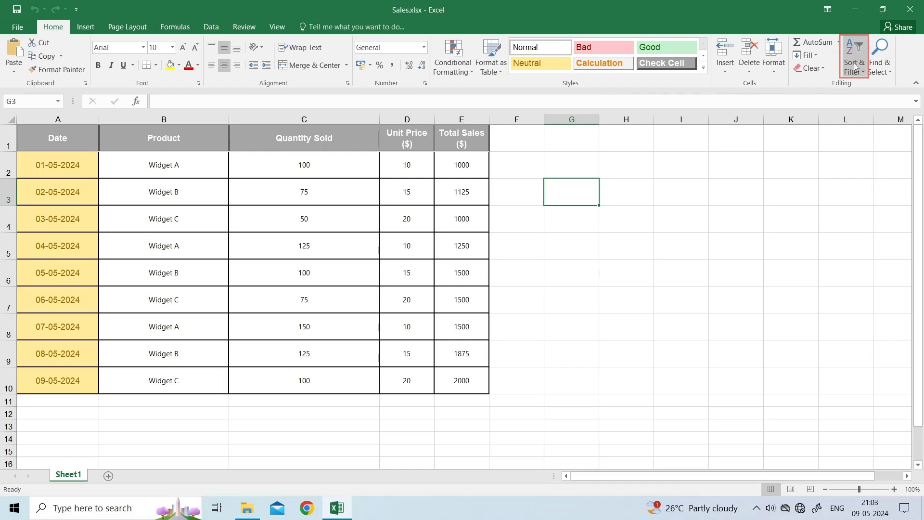
left_click(854, 56)
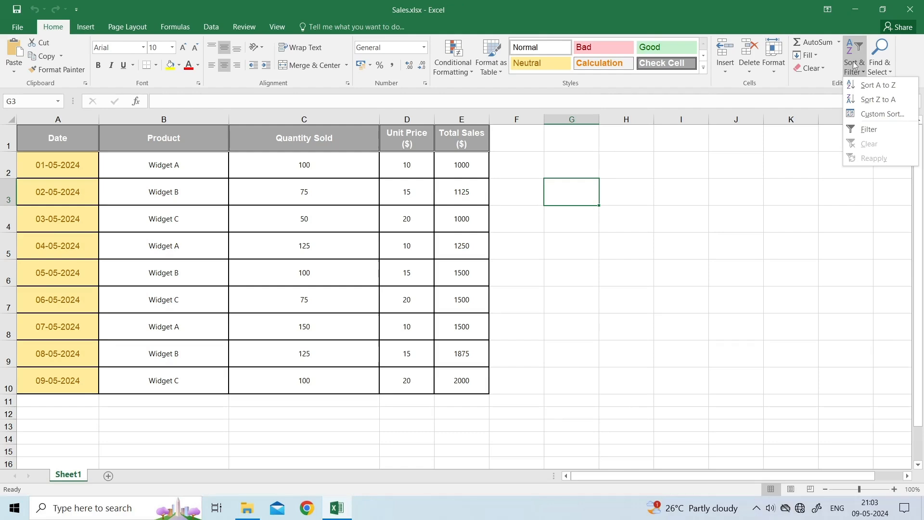
mouse_move(869, 129)
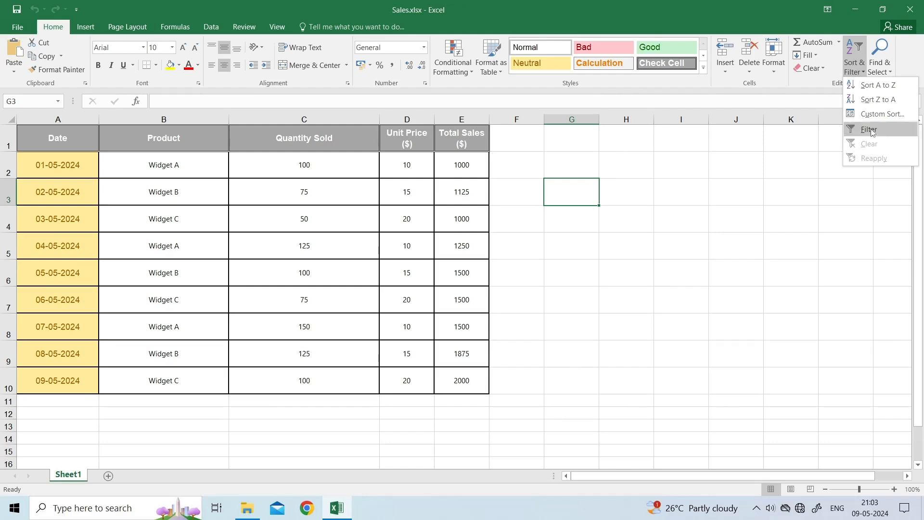
mouse_move(863, 148)
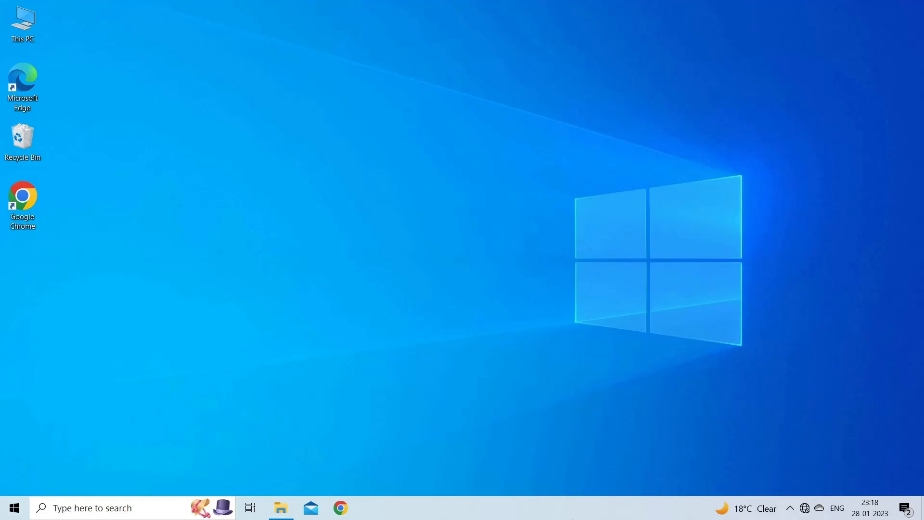
Select the merged 'Widget Details' title cell and show the Merge & Center choices.
left_click(337, 507)
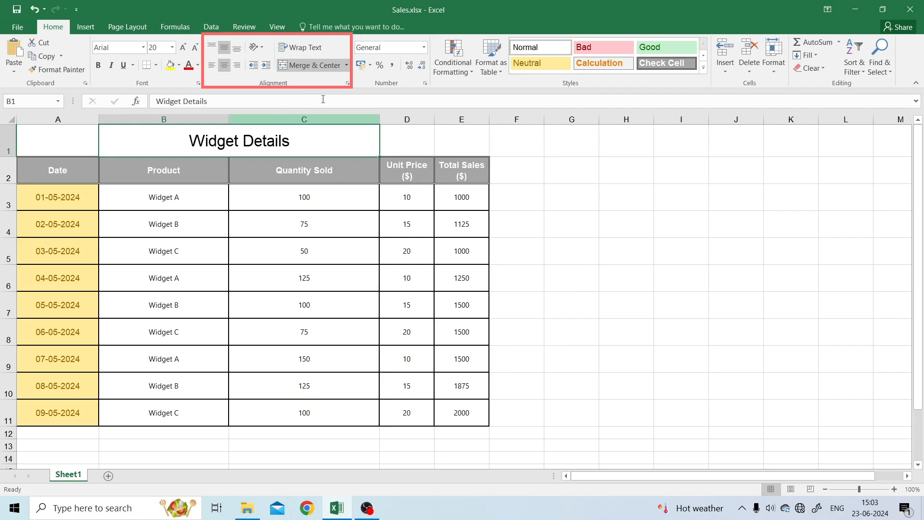
left_click(346, 66)
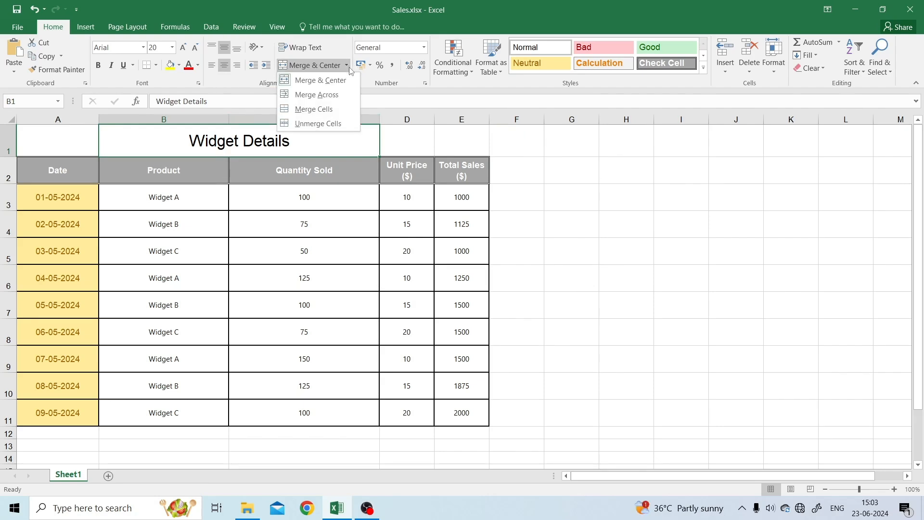
mouse_move(317, 125)
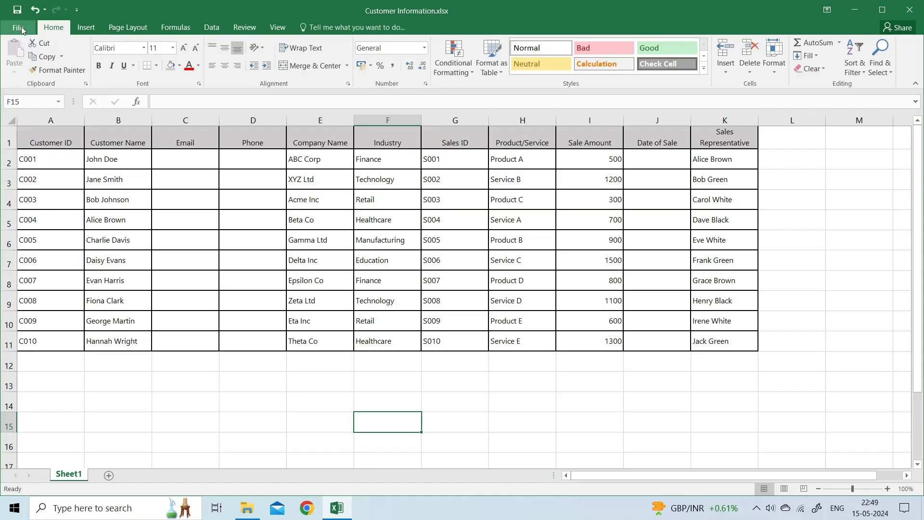
Show Excel Options > Save and list the 'Save files in this format' choices.
left_click(19, 27)
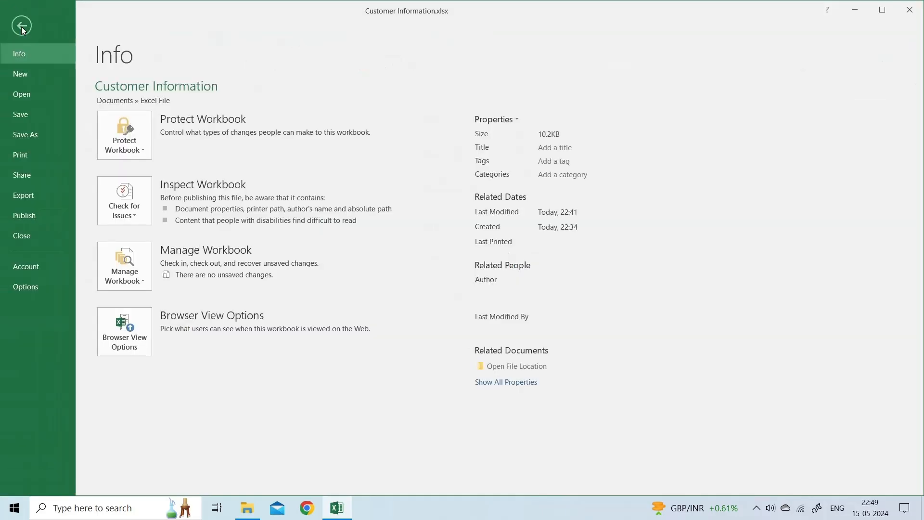
mouse_move(28, 147)
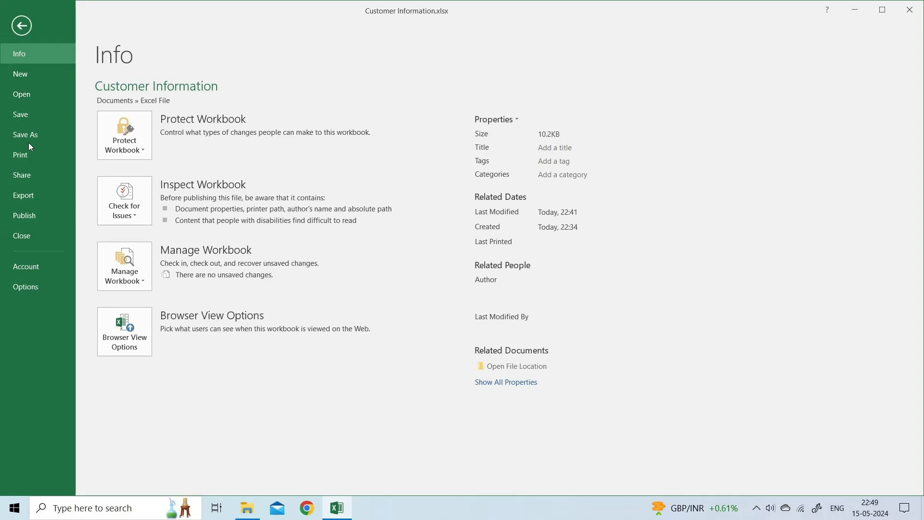
left_click(25, 287)
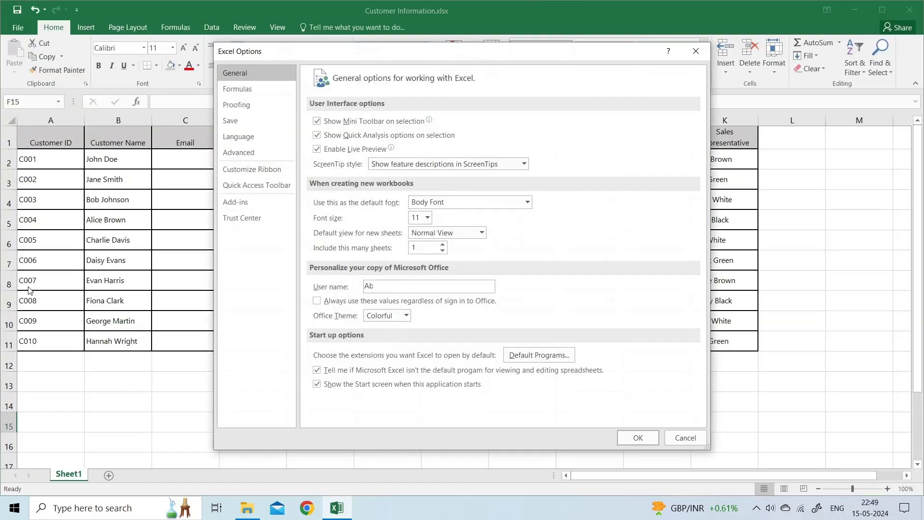
mouse_move(233, 308)
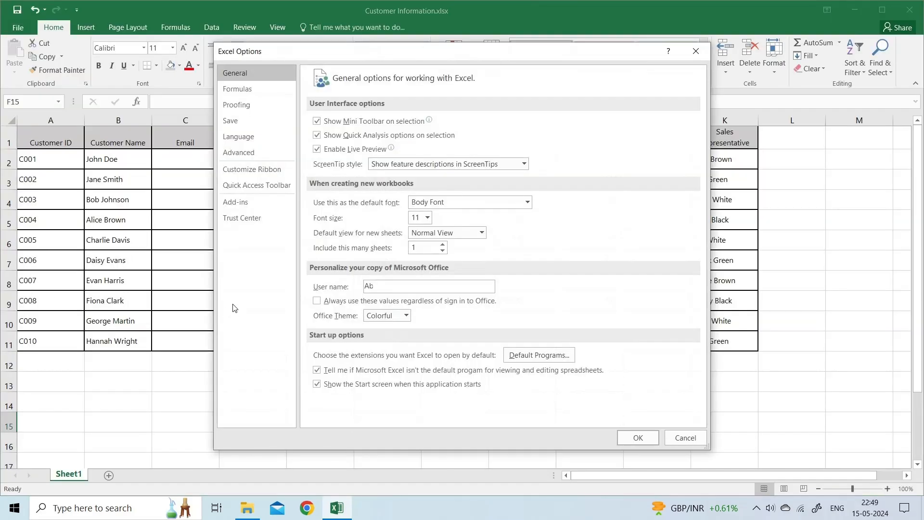
left_click(231, 121)
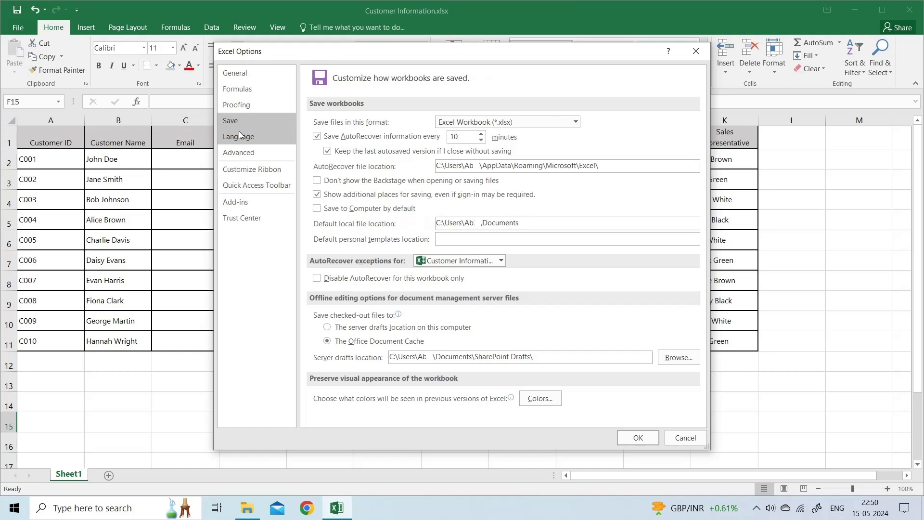
left_click(574, 123)
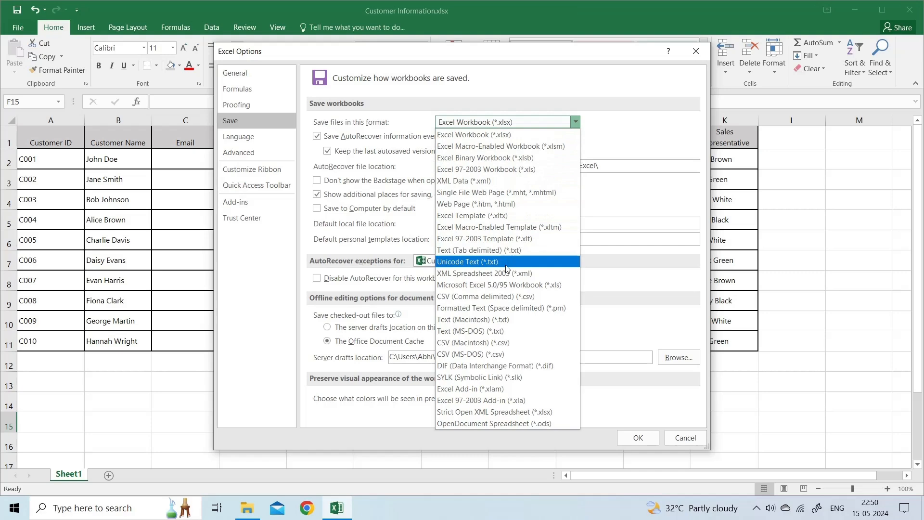
mouse_move(505, 135)
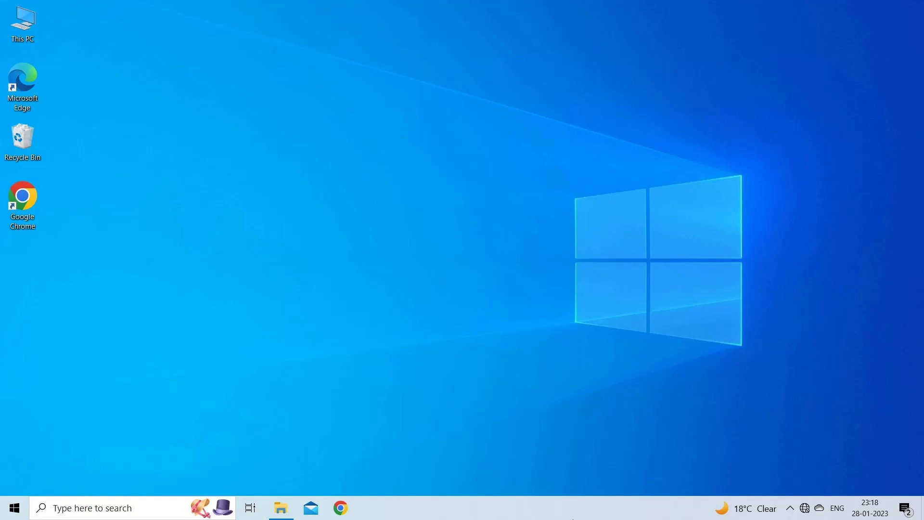
Run 'excel/safe' from the Run dialog and start a new blank workbook.
key("Win+r")
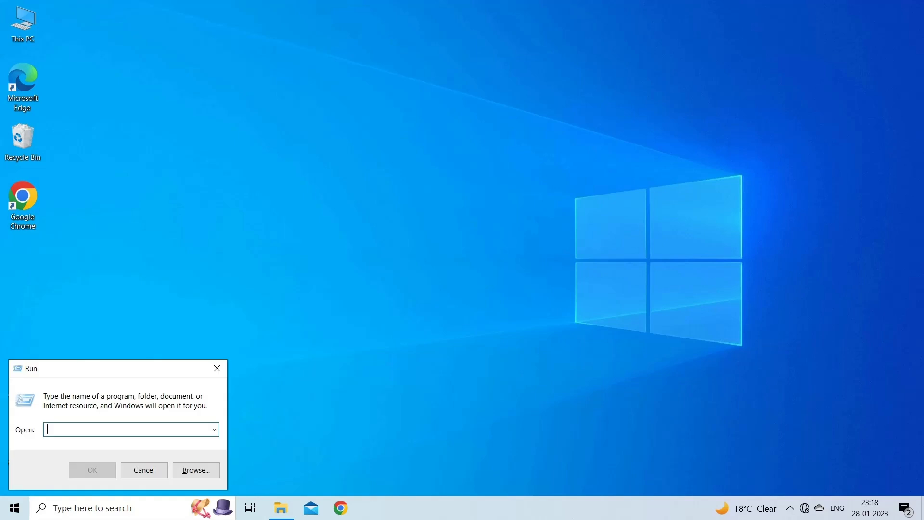
type("excel/safe")
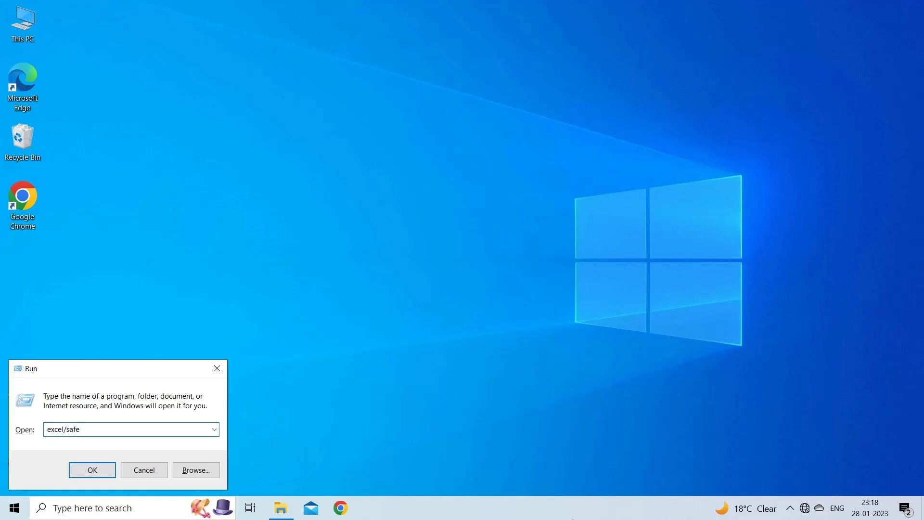
left_click(92, 470)
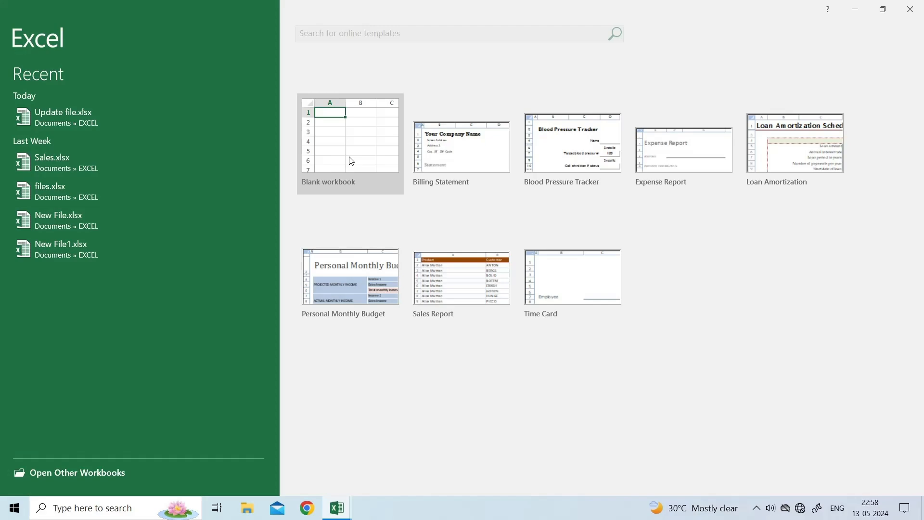
left_click(350, 139)
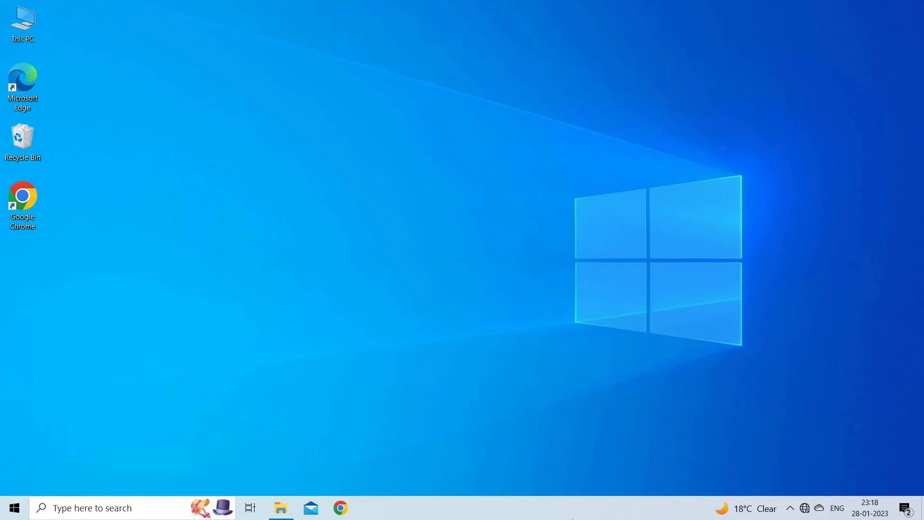
Use Format > Hide & Unhide to unhide all rows in the Customer Information sheet.
left_click(337, 507)
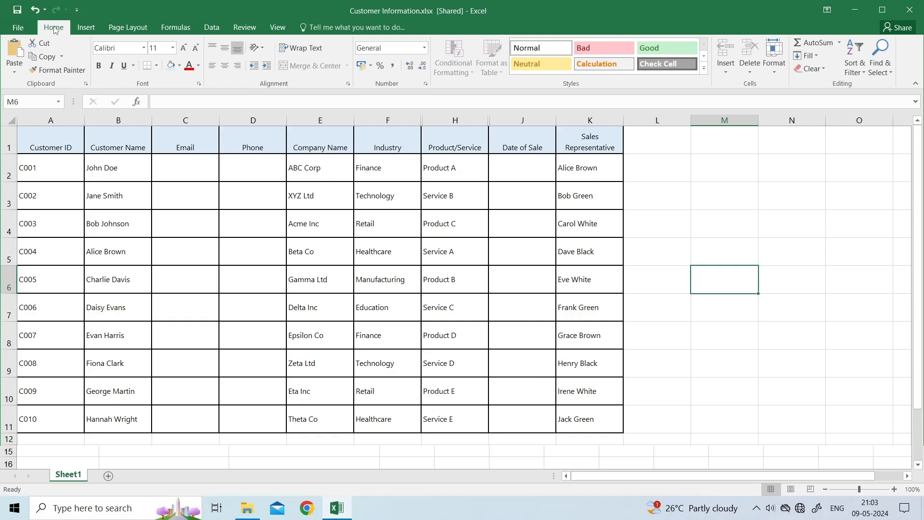
left_click(774, 56)
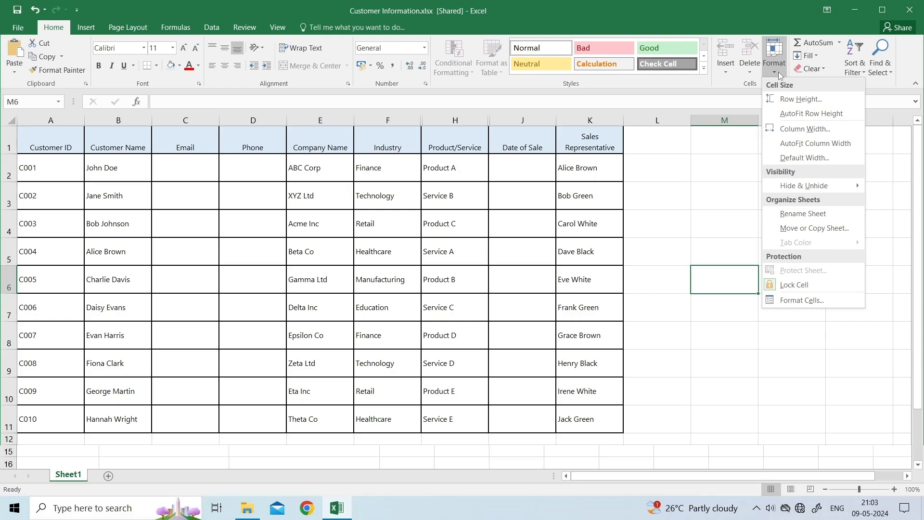
mouse_move(813, 185)
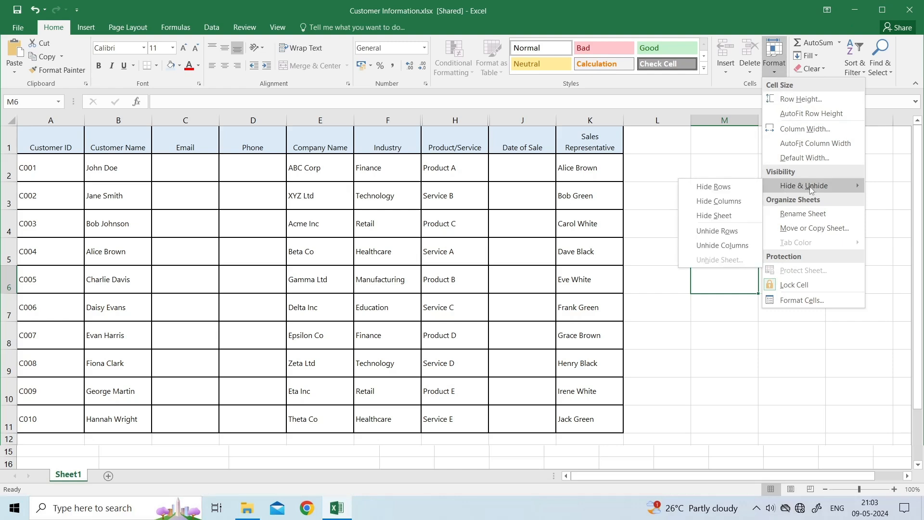
mouse_move(718, 231)
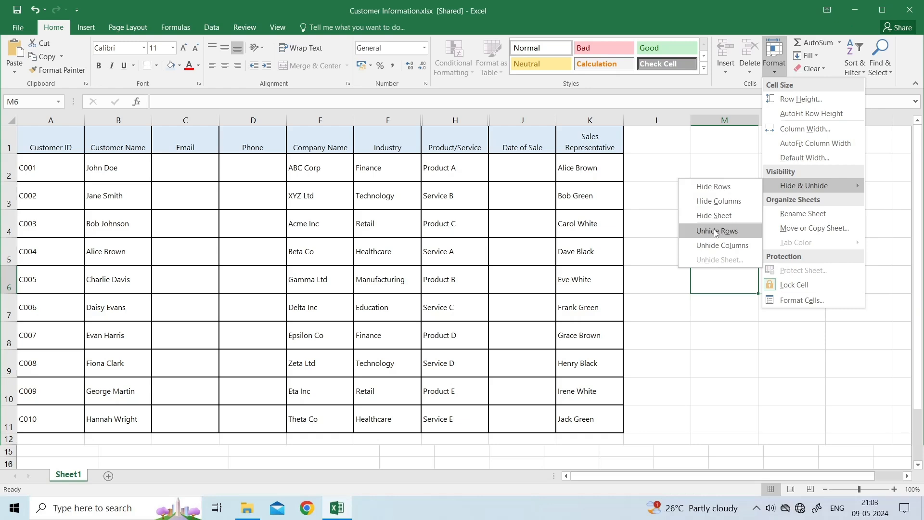
left_click(722, 246)
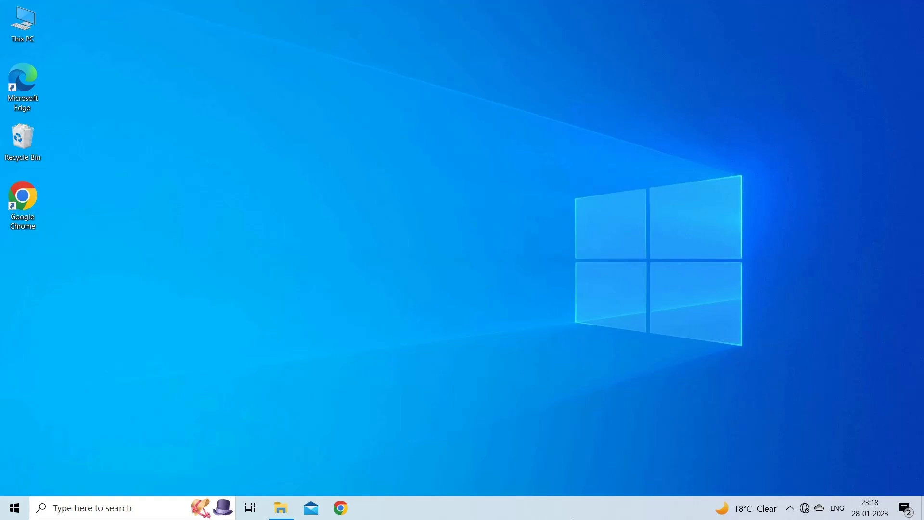
Go to File > Open and browse the computer for a workbook.
left_click(337, 507)
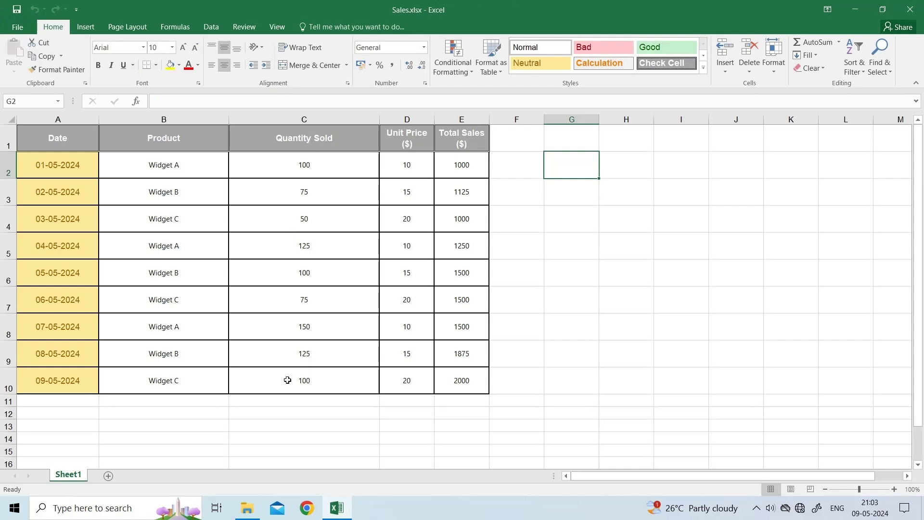
mouse_move(241, 400)
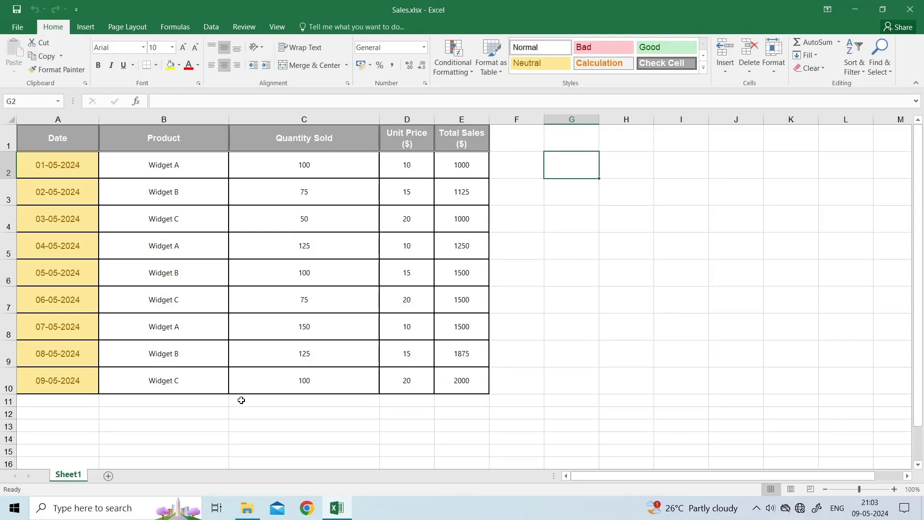
left_click(17, 27)
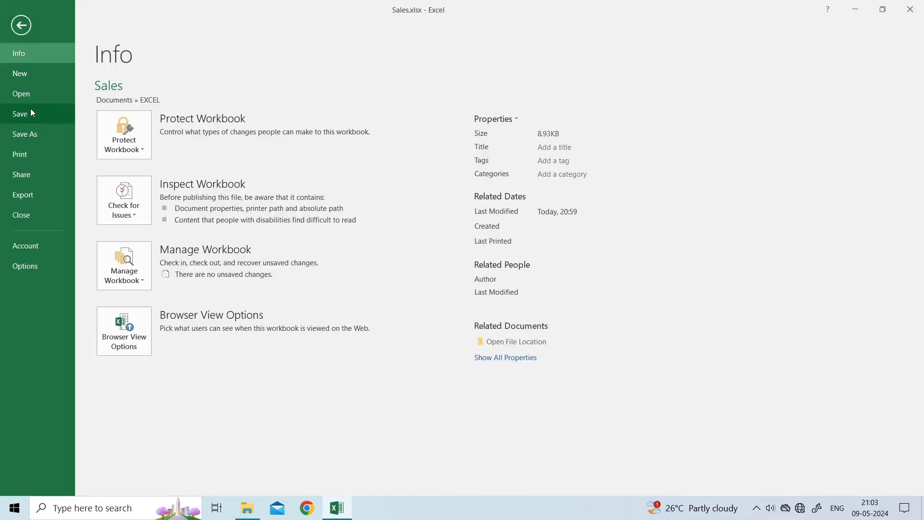
left_click(21, 94)
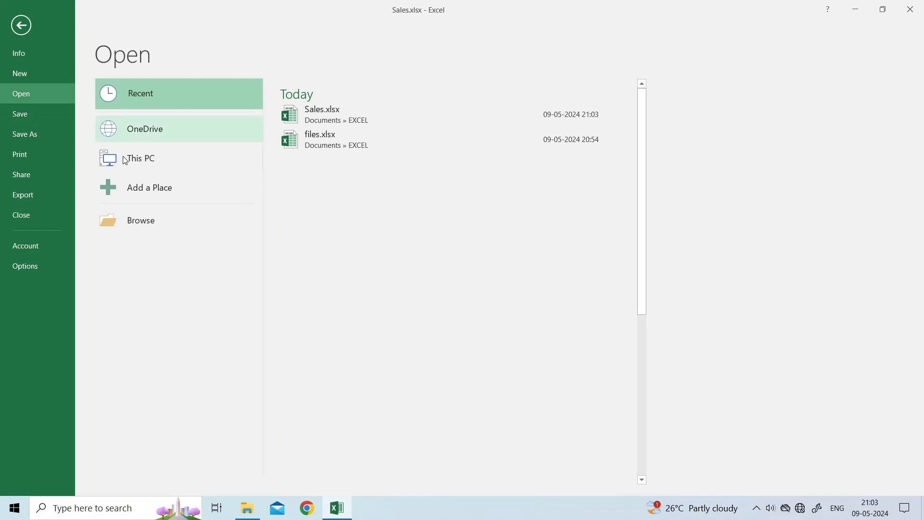
mouse_move(142, 224)
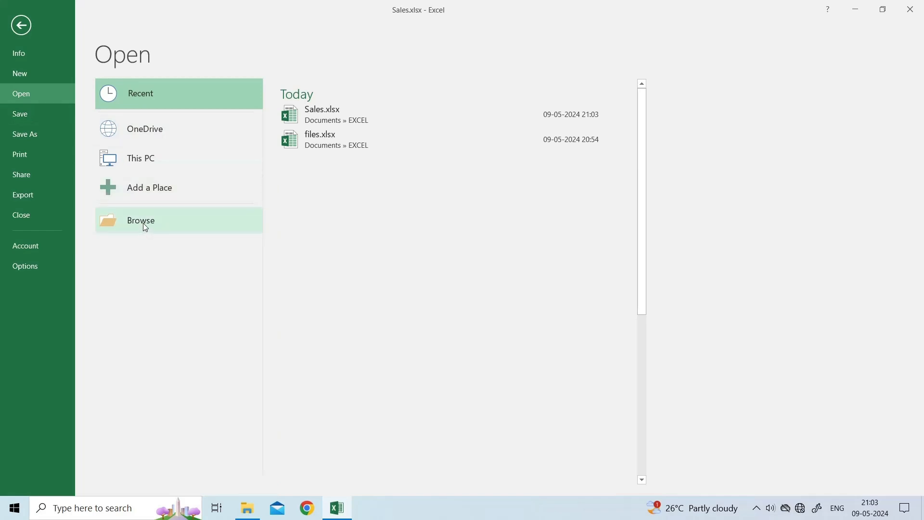
left_click(140, 220)
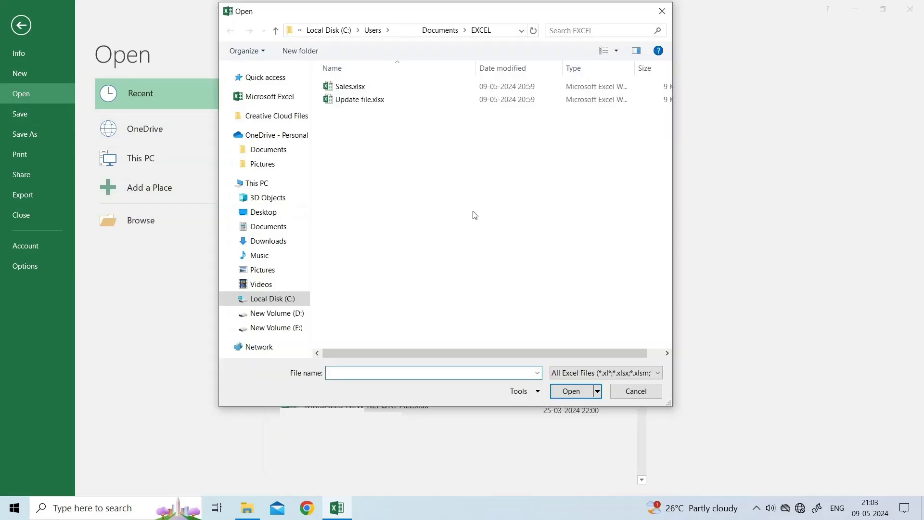
Choose Update file.xlsx and open it with Open and Repair.
left_click(359, 99)
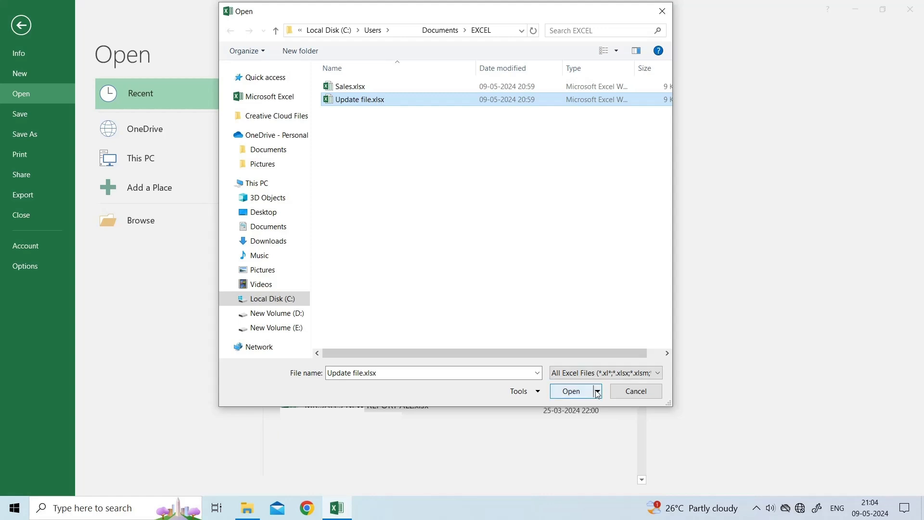
left_click(597, 391)
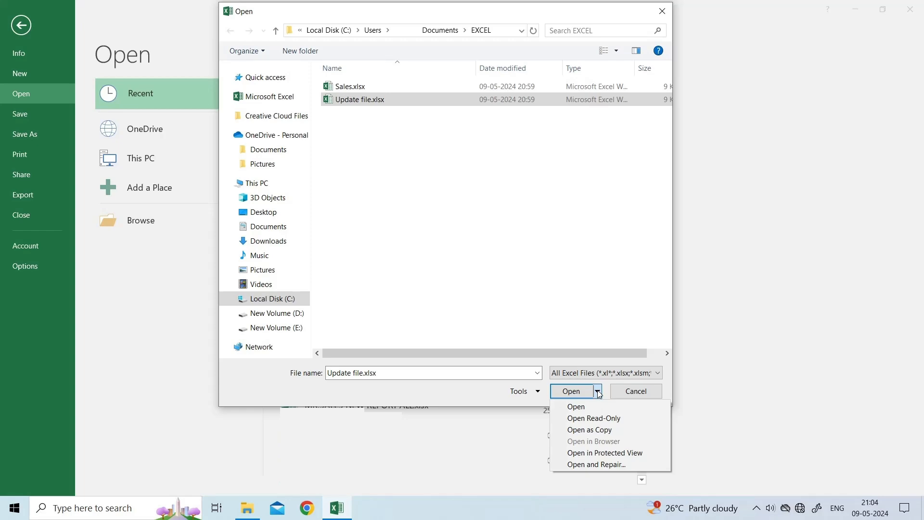
left_click(605, 452)
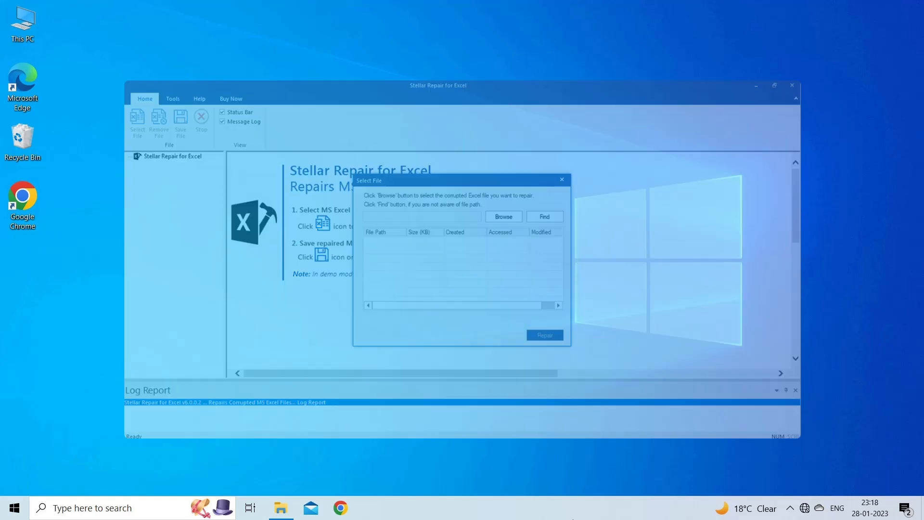
Close Stellar Repair for Excel's file-selection window, returning to the desktop.
left_click(792, 86)
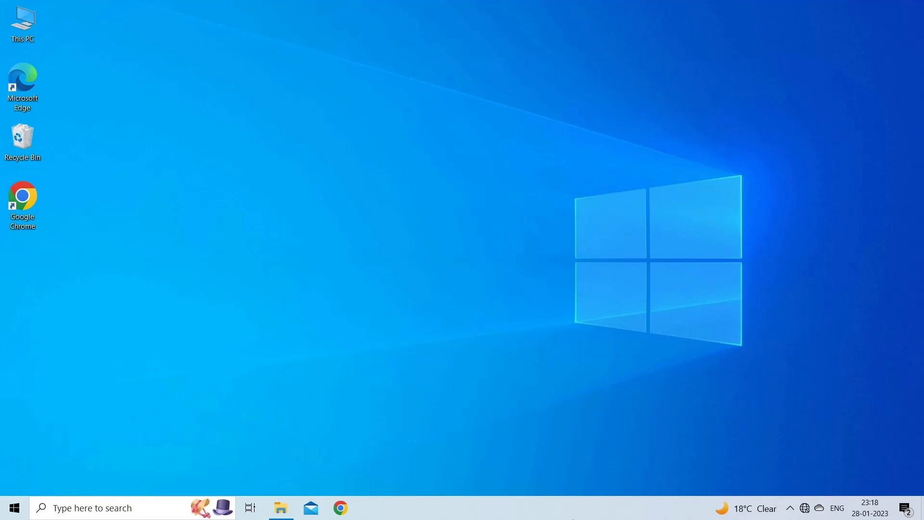